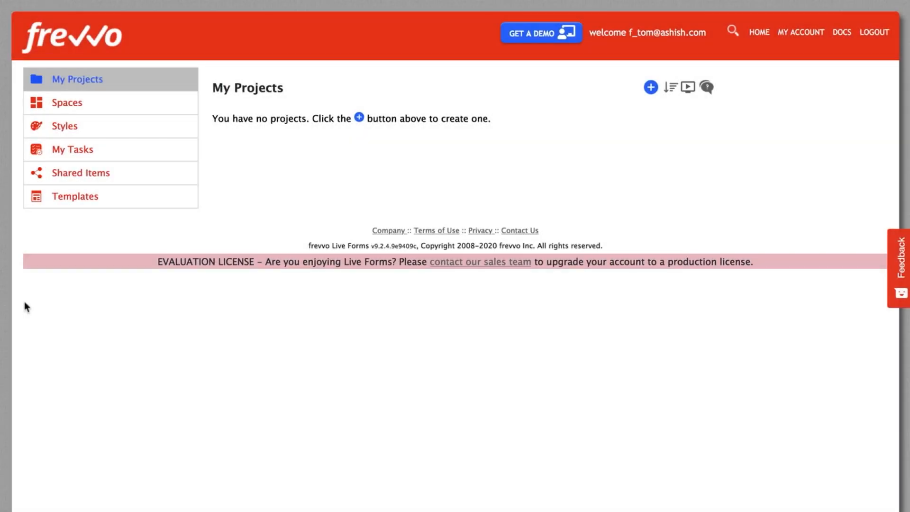
mouse_move(643, 107)
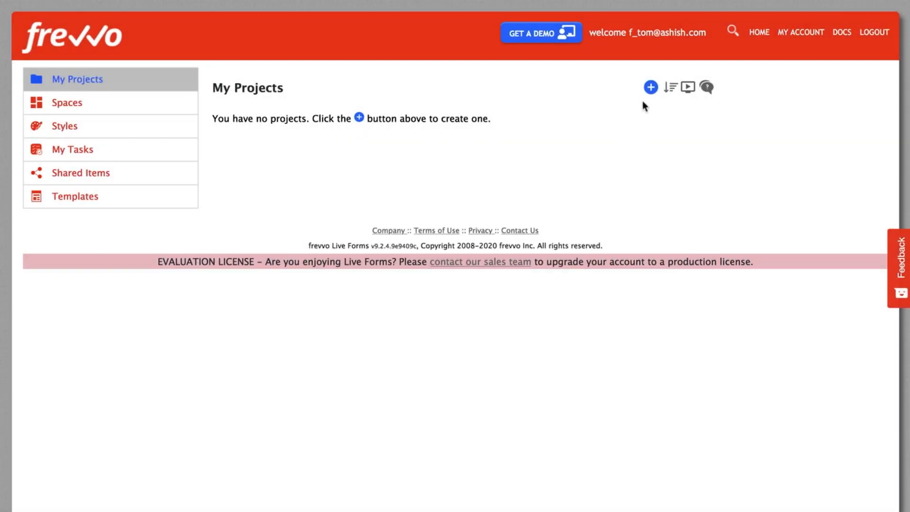
mouse_move(650, 90)
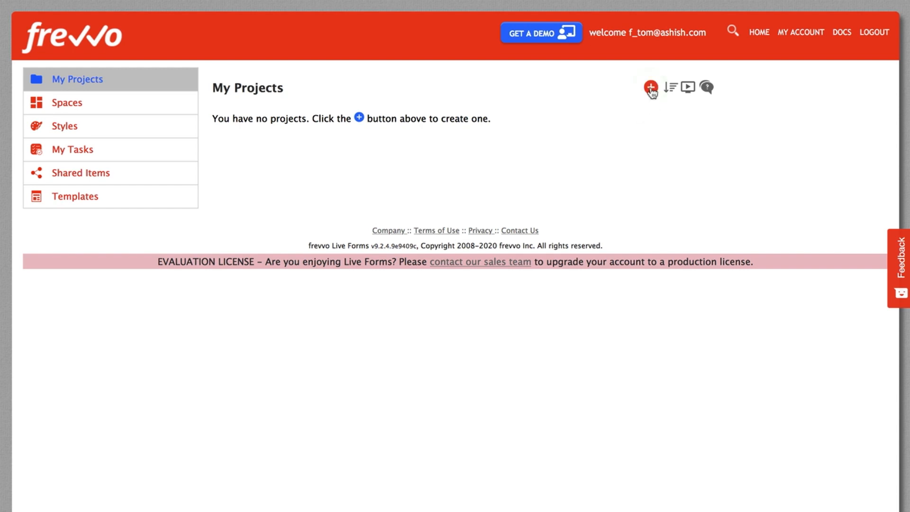
- Open the create menu with the blue plus icon on My Projects
left_click(651, 86)
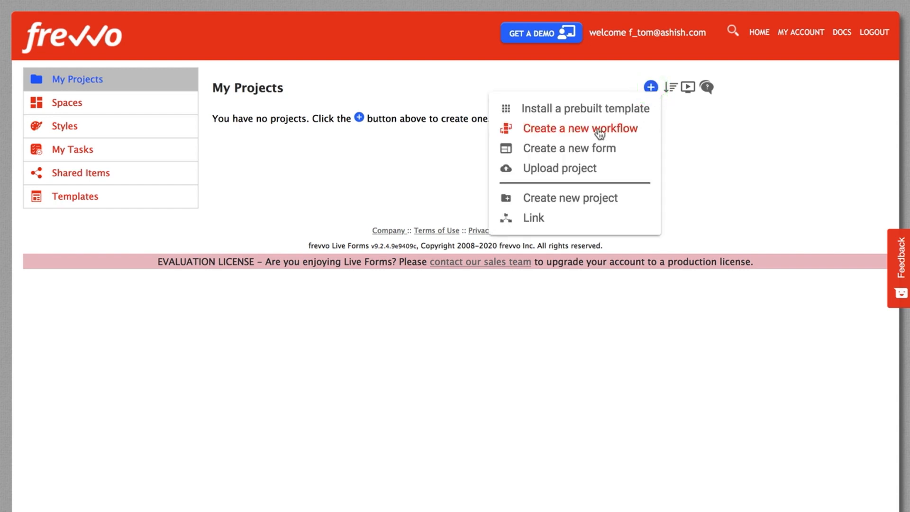
- Start a new workflow in project 'Finance', named 'Purchase Order Approval', describing routing to manager and finance
left_click(579, 128)
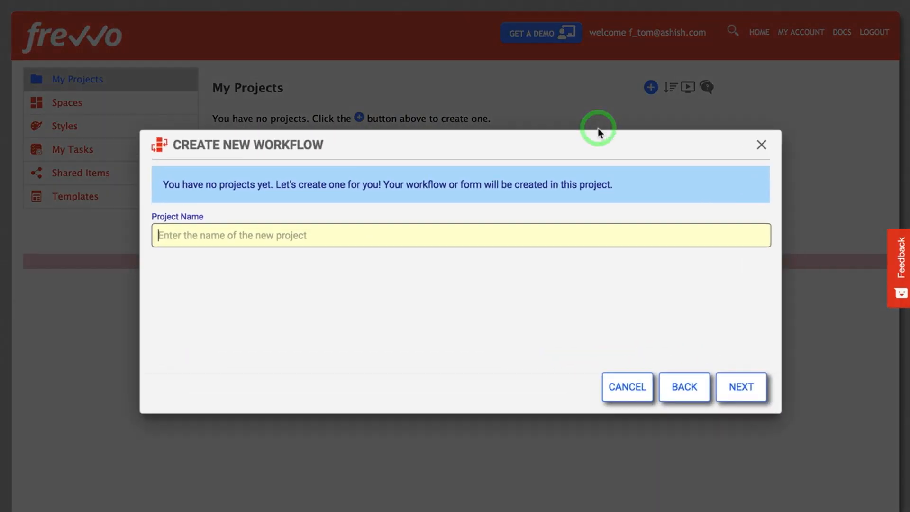
type("Finance")
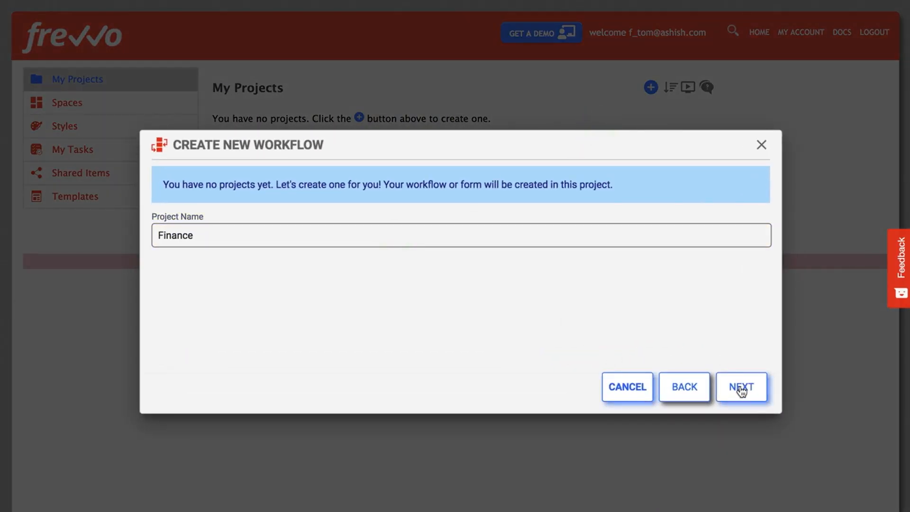
left_click(741, 386)
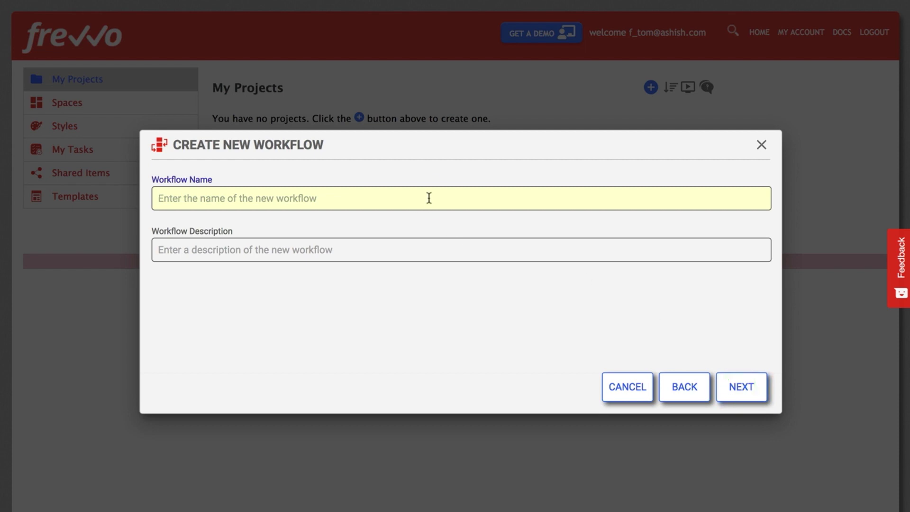
type("Purchase Order Approval")
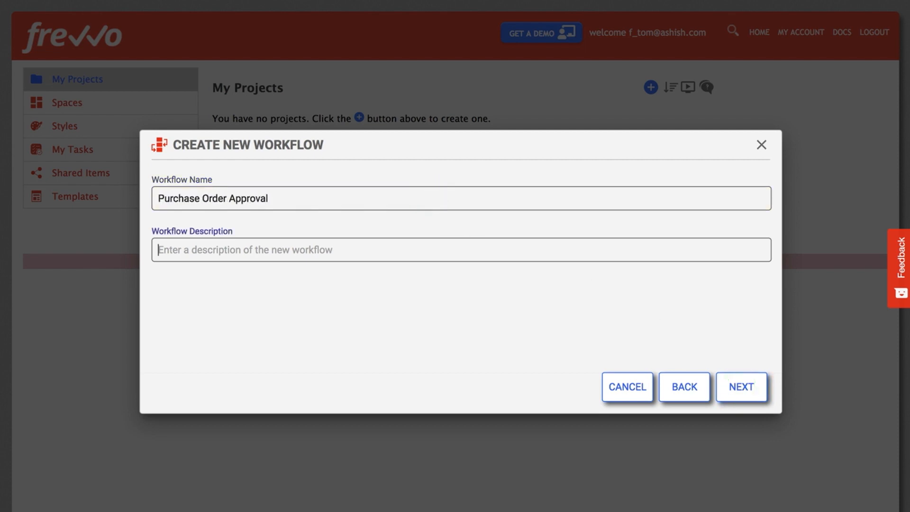
type("A PO workflow that")
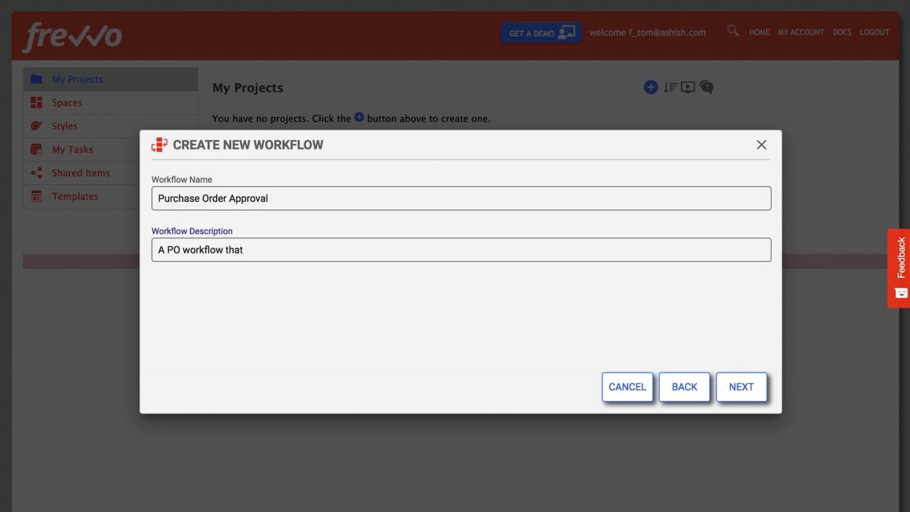
type("routes to the manager and finance for approval and processing")
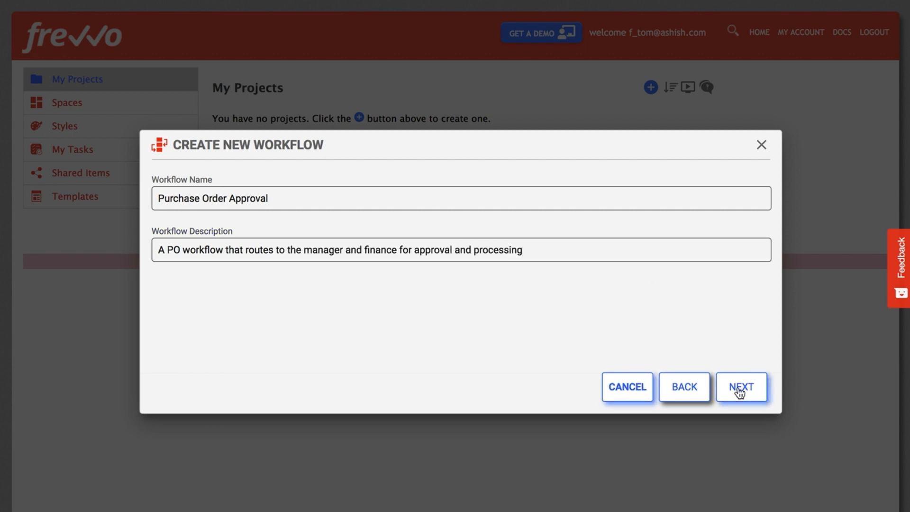
- Rename the first workflow step to 'Employee' and add more steps
left_click(741, 386)
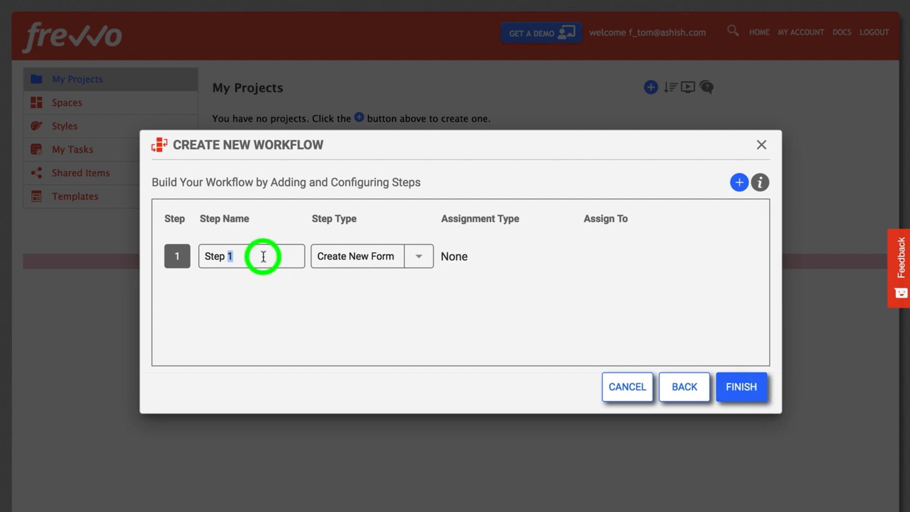
triple_click(251, 256)
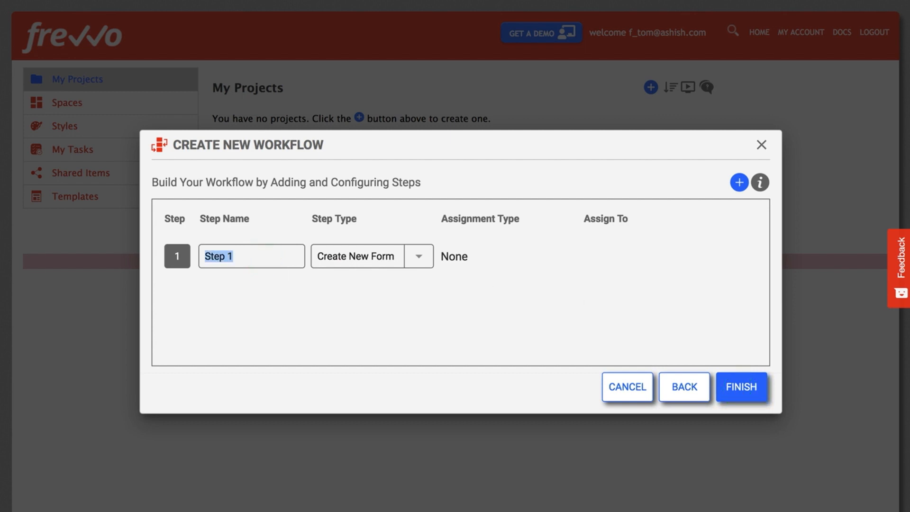
type("Employee")
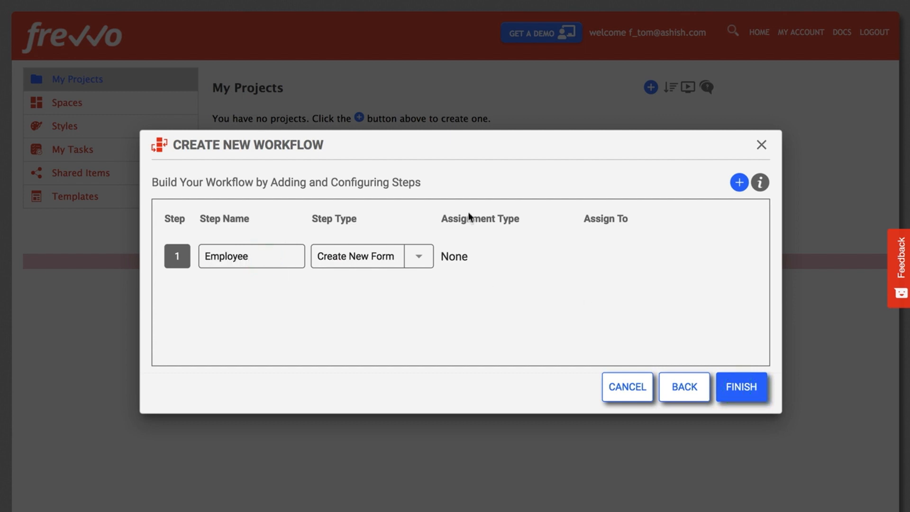
mouse_move(738, 182)
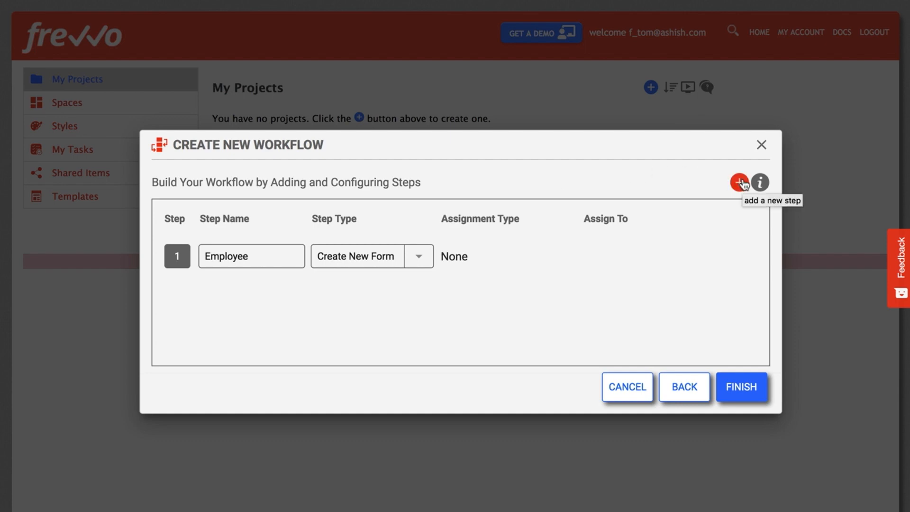
left_click(738, 182)
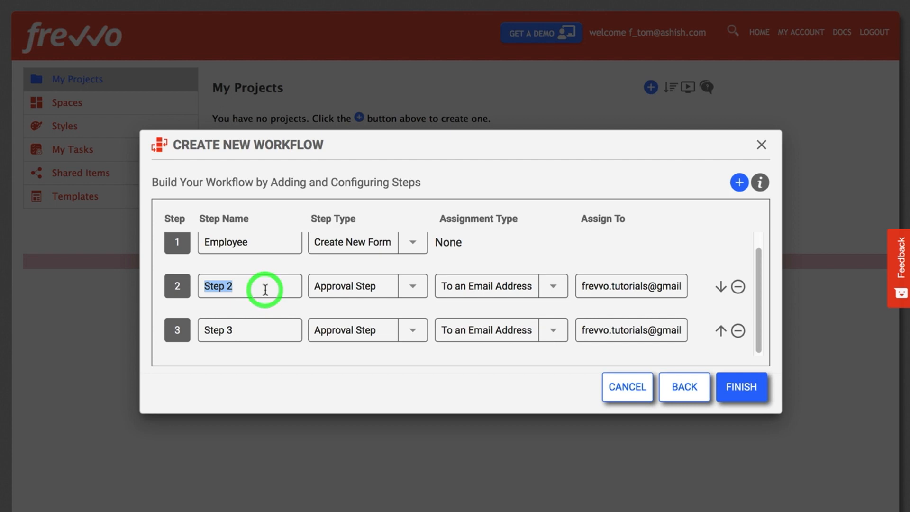
- Name the added steps 'Manager' and 'Finance', then finish the workflow
type("Manager")
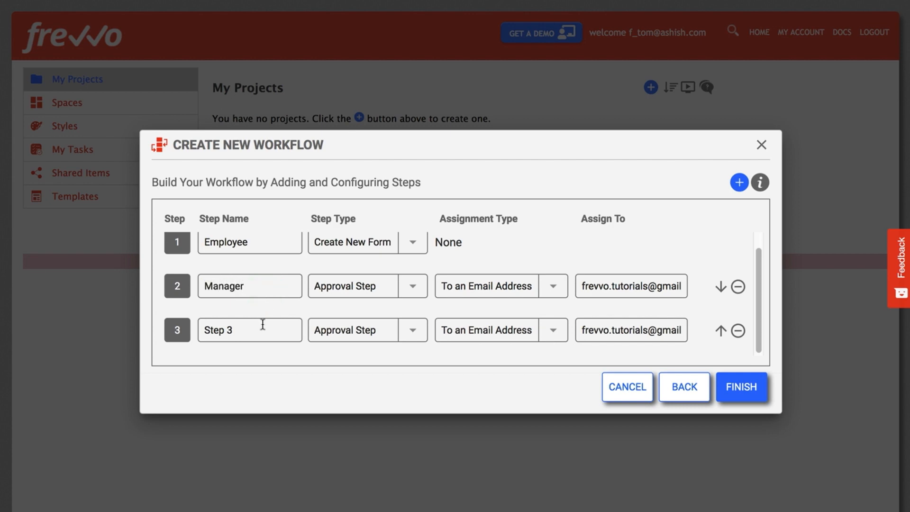
double_click(218, 330)
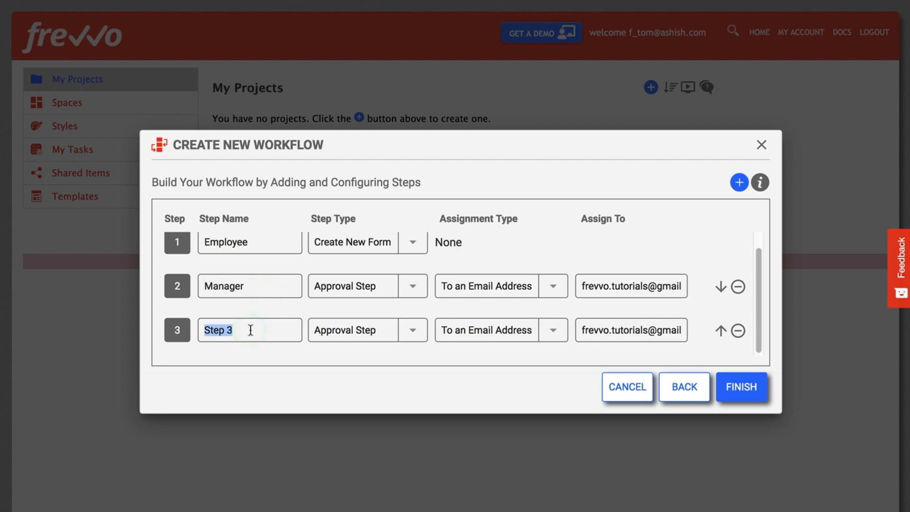
type("Finance")
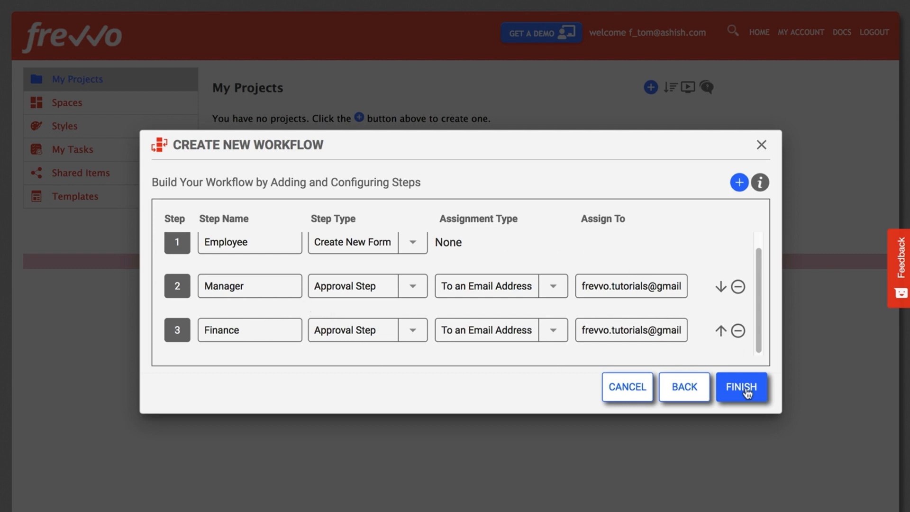
mouse_move(739, 398)
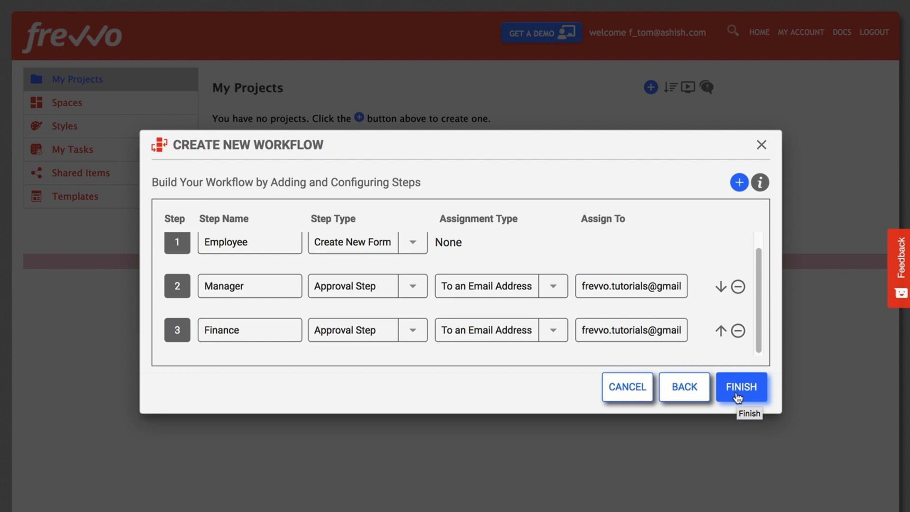
left_click(741, 387)
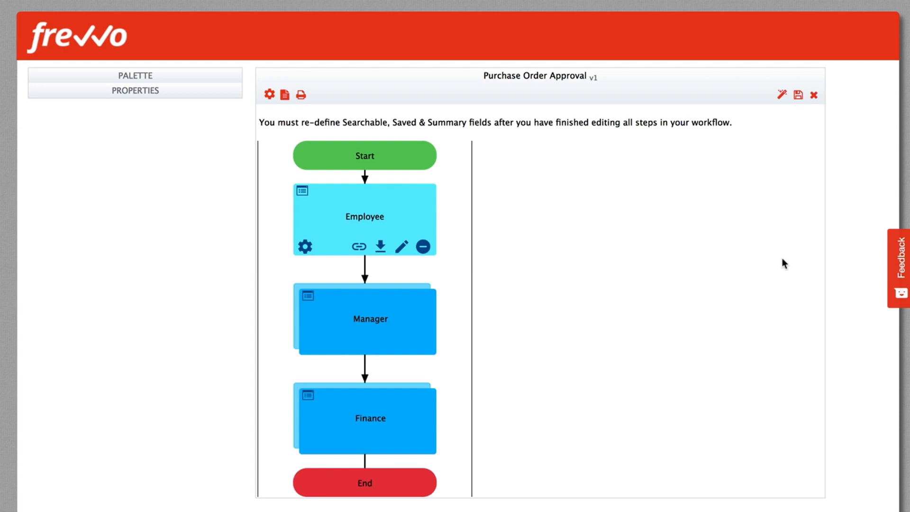
mouse_move(682, 370)
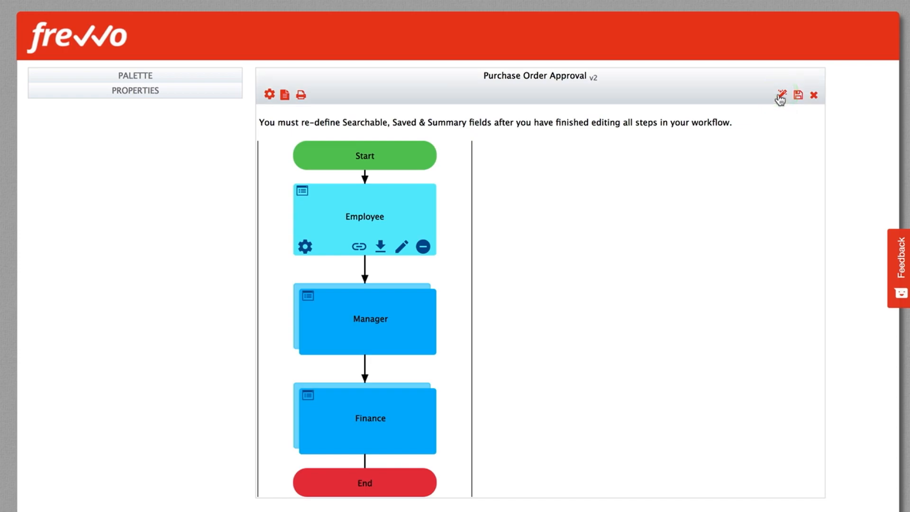
- Launch a test run of the Purchase Order Approval workflow
left_click(781, 94)
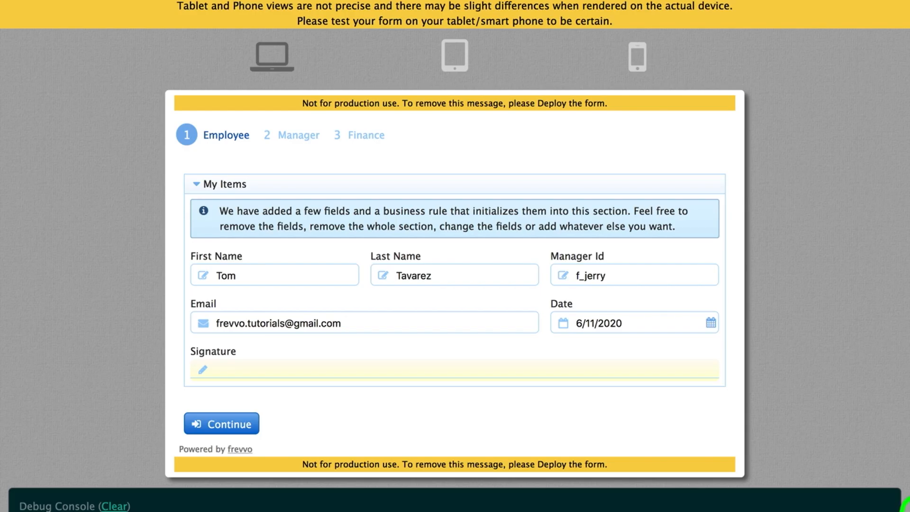
mouse_move(762, 242)
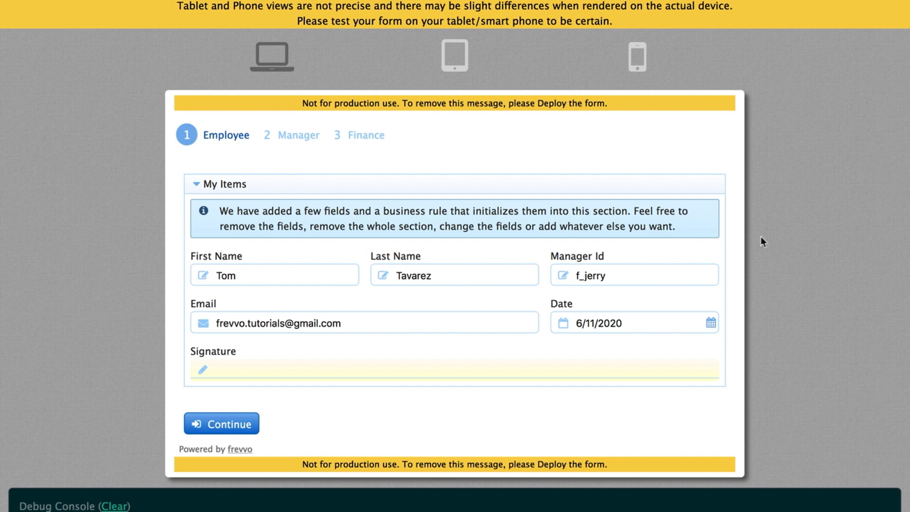
mouse_move(447, 296)
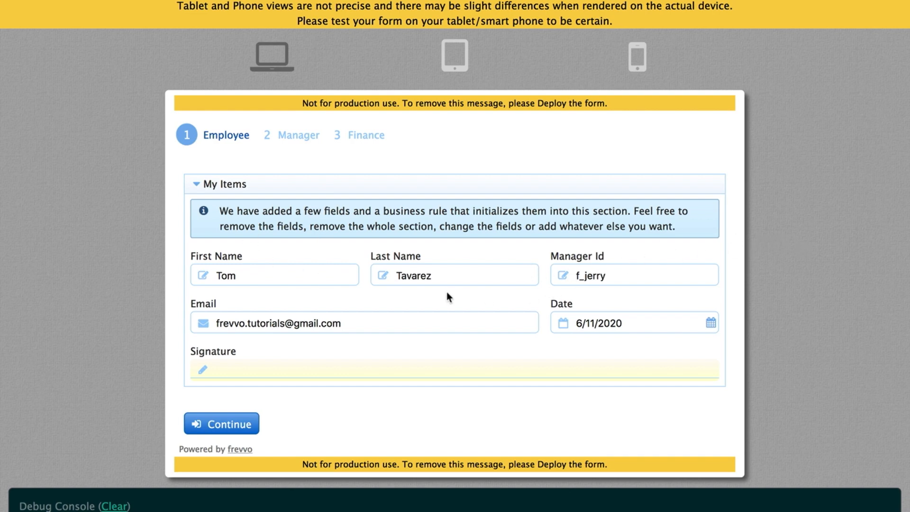
- Sign the Employee step's Signature field and submit it for approval
double_click(591, 275)
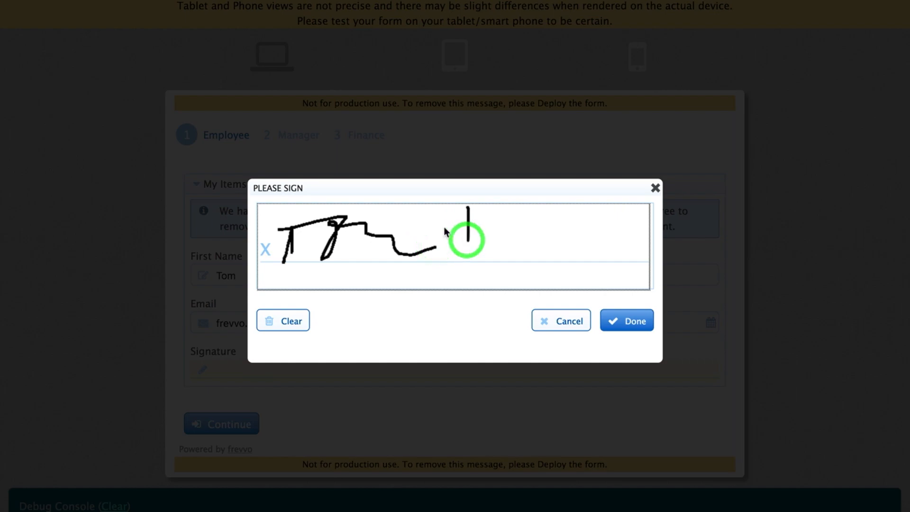
left_click(627, 320)
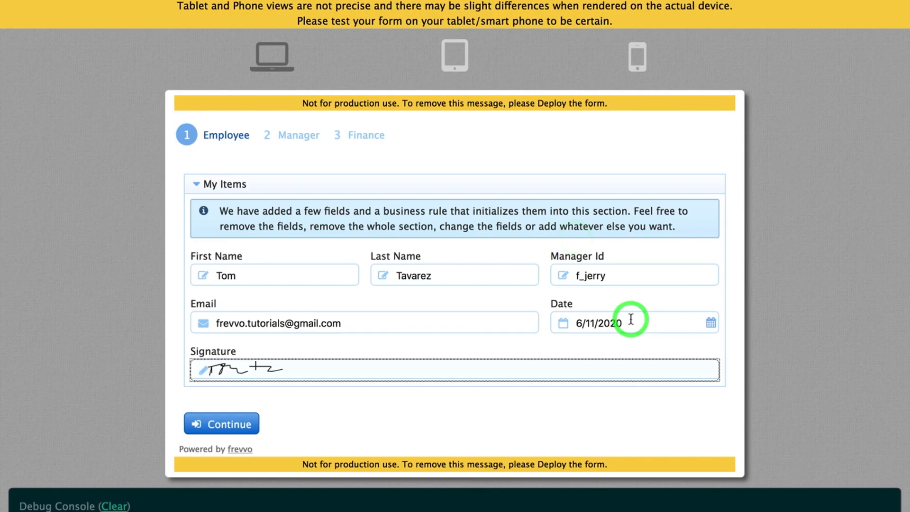
left_click(222, 423)
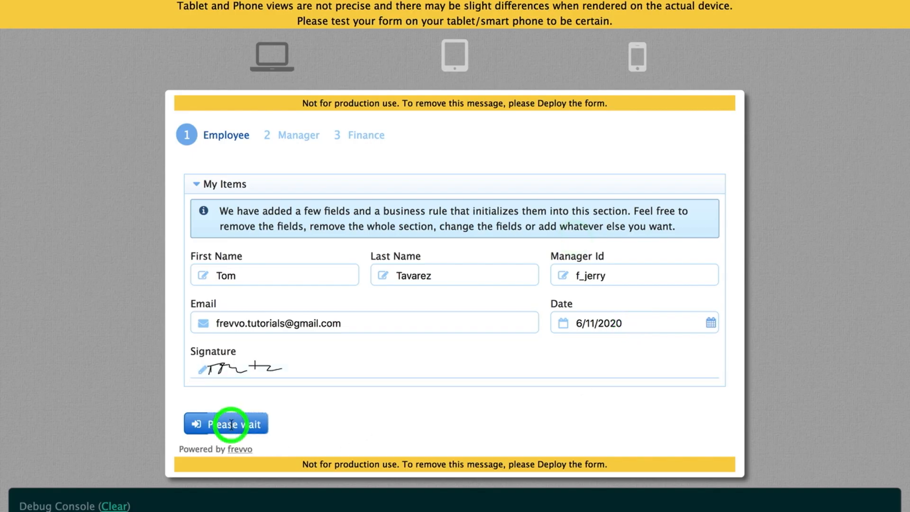
left_click(228, 423)
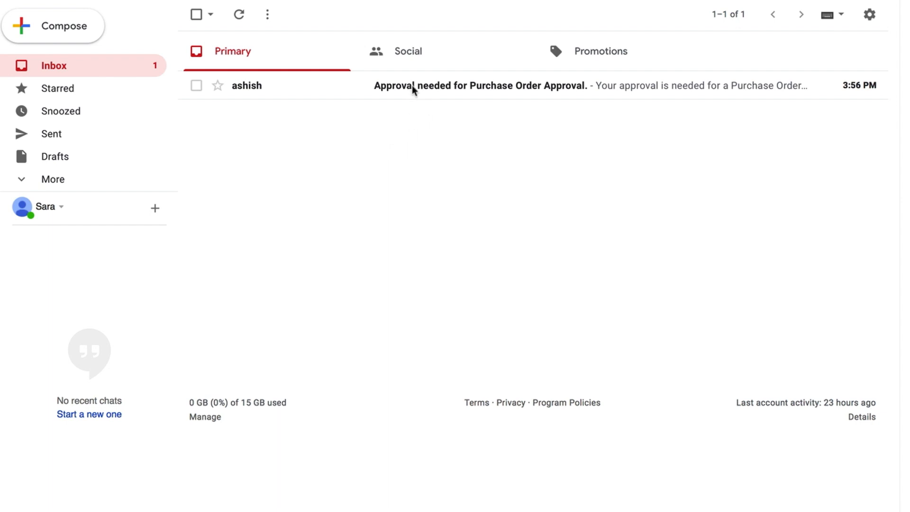
- Open the 'Approval needed for Purchase Order Approval' email and follow its task link
left_click(413, 88)
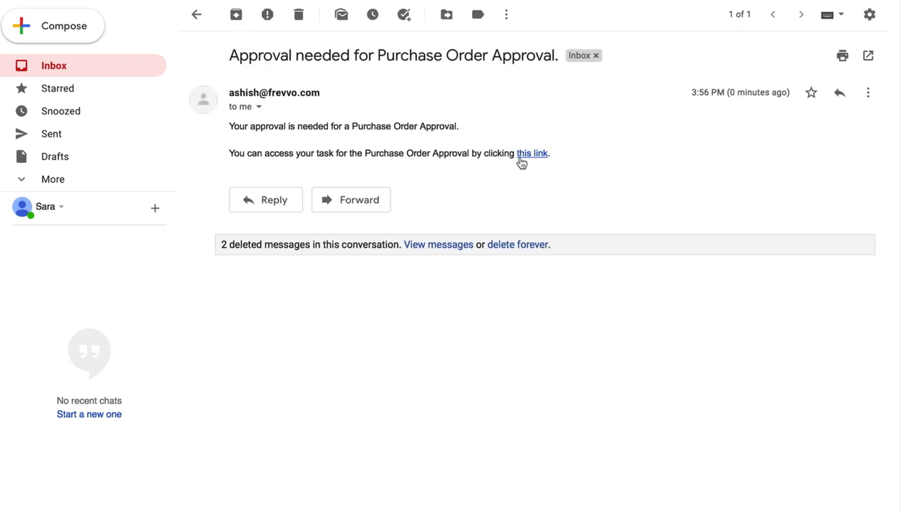
left_click(531, 153)
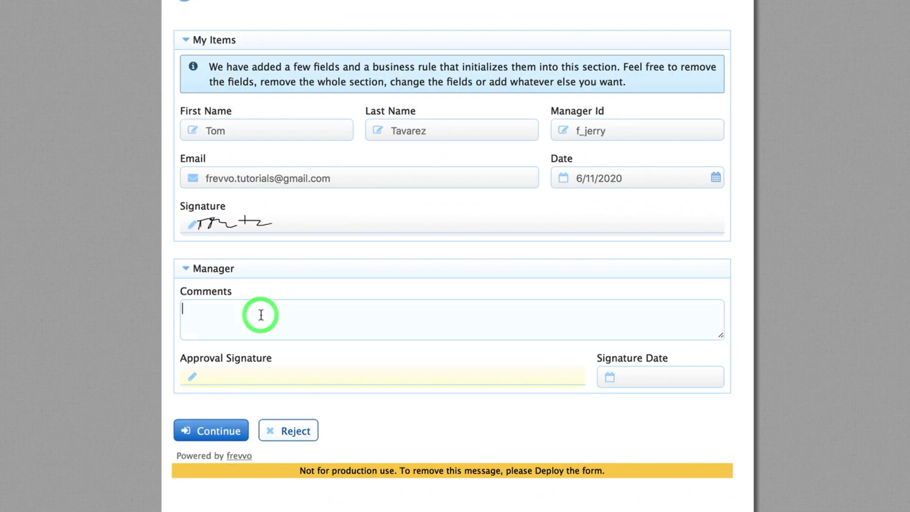
- Comment 'Looks good', draw the manager's approval signature, and submit the Manager step
type("Looks good")
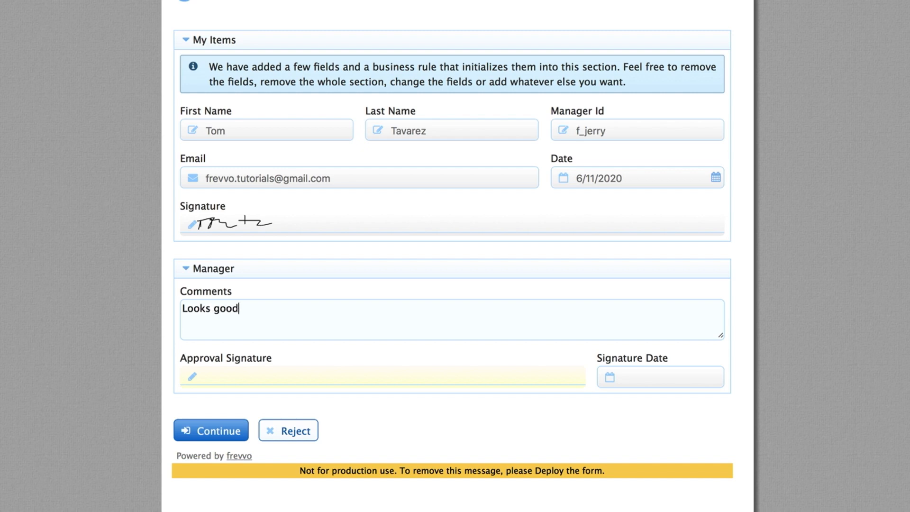
left_click(192, 376)
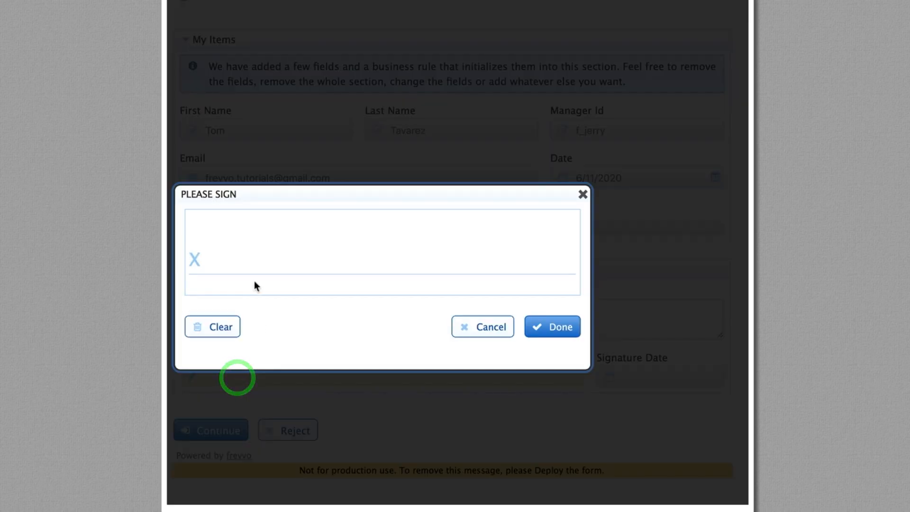
left_click_drag(209, 282, 273, 238)
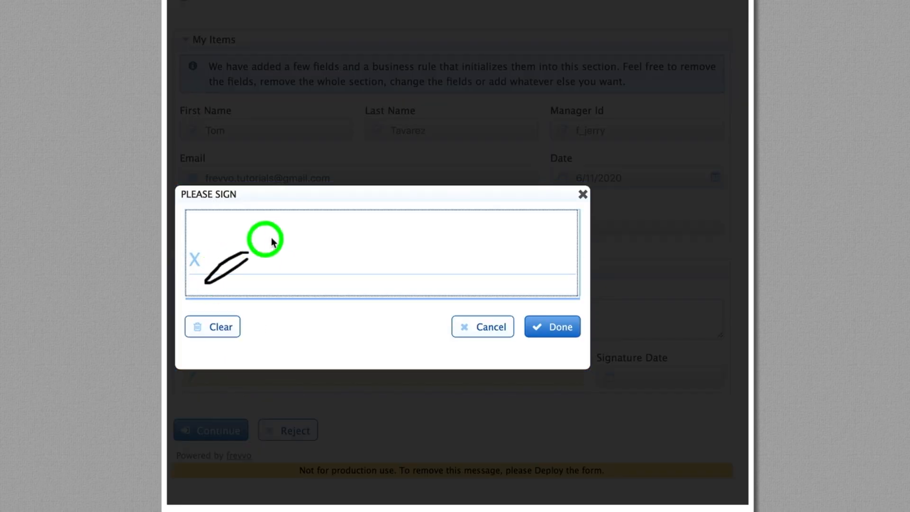
left_click(552, 326)
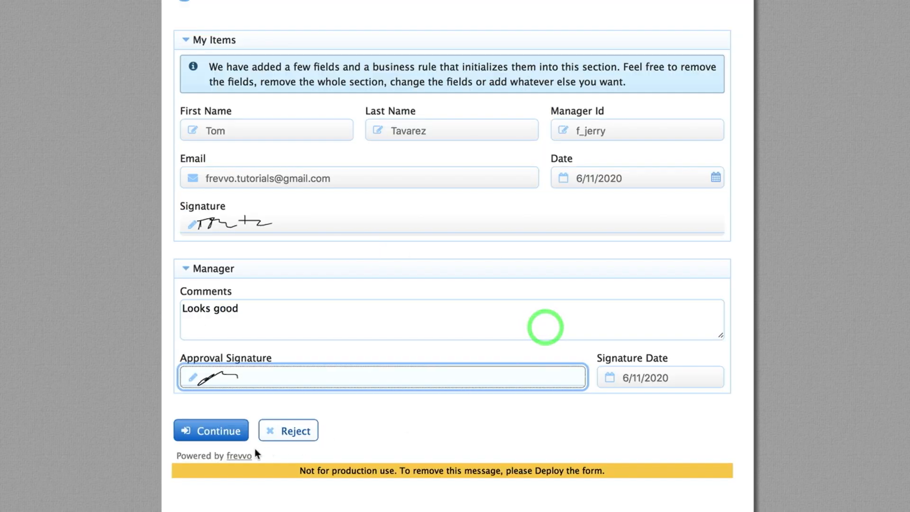
left_click(210, 429)
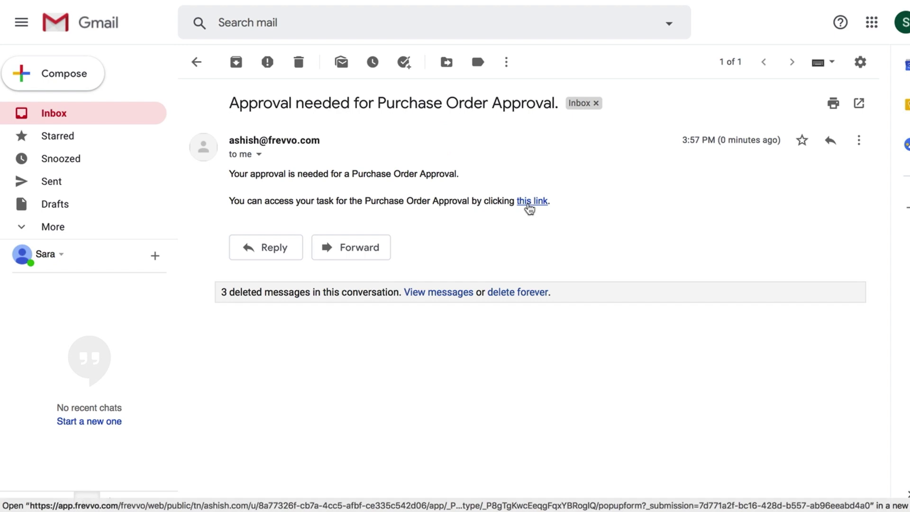
- Follow the newest approval email's link and start signing the final approval step
left_click(531, 201)
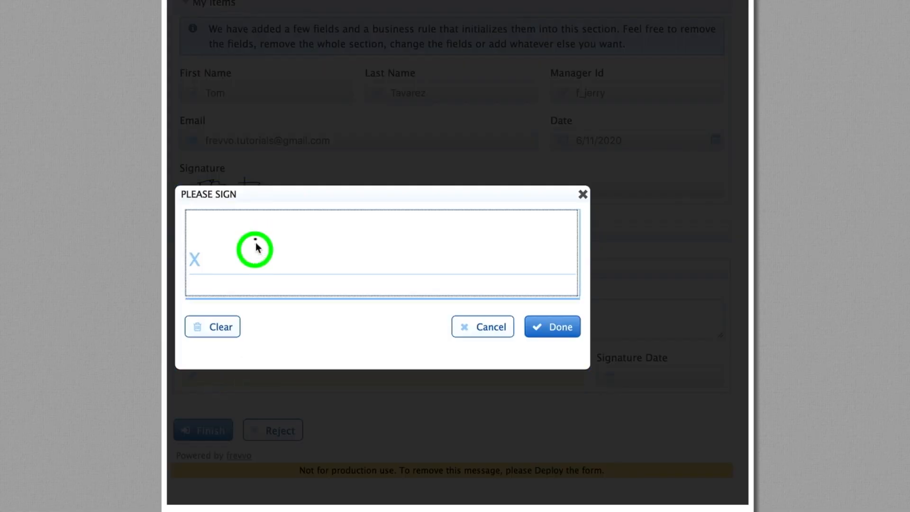
left_click(552, 327)
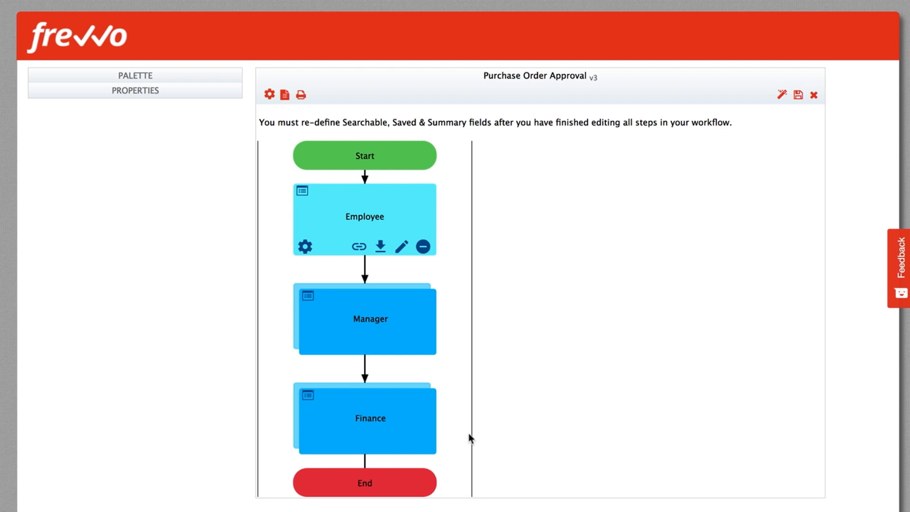
mouse_move(572, 402)
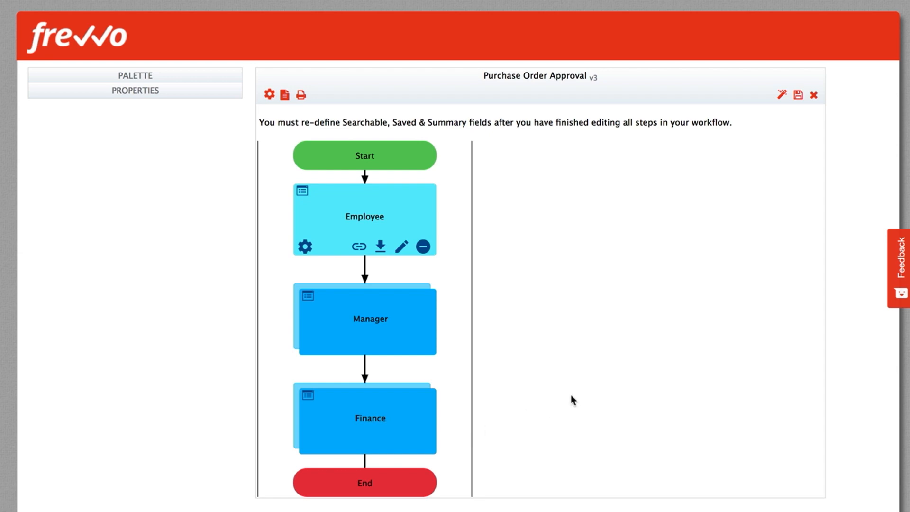